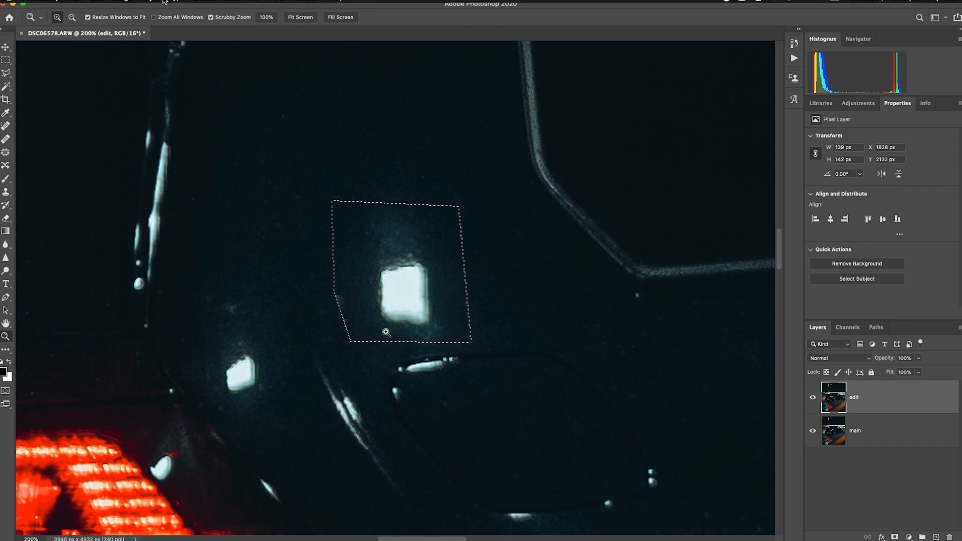
Bring up the Edit menu with the reflection selected on the 'edit' layer
click(95, 3)
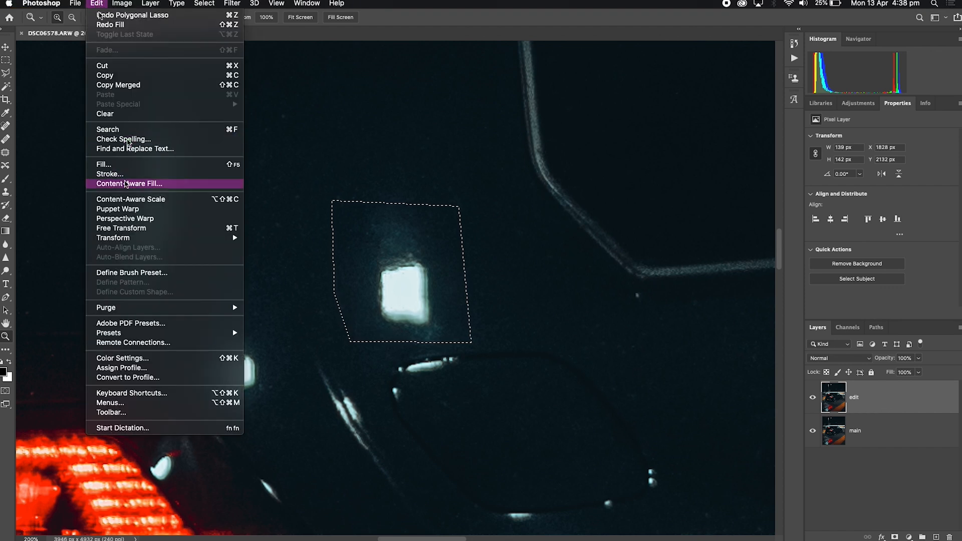
Launch Content-Aware Fill and subtract the window and wheel areas from the sampling region
click(129, 184)
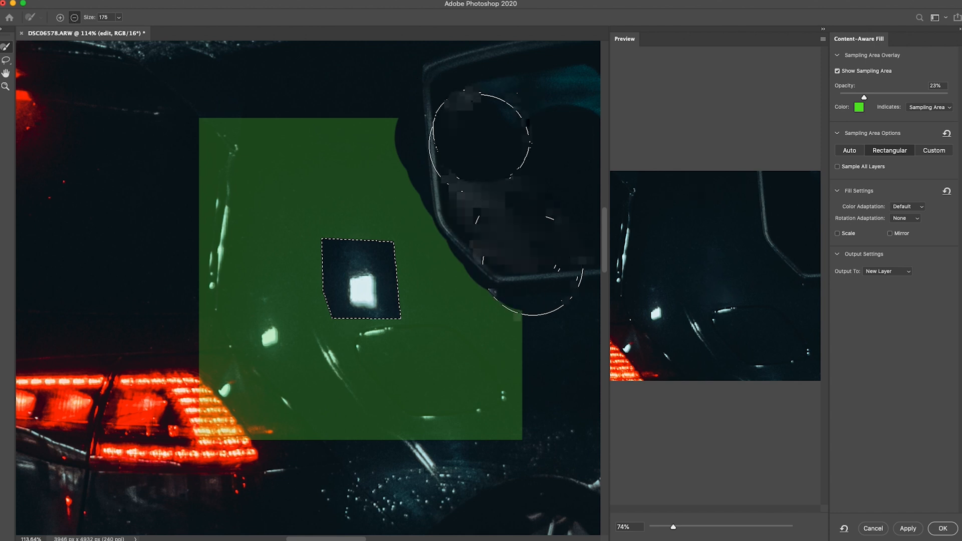
drag(479, 135, 562, 337)
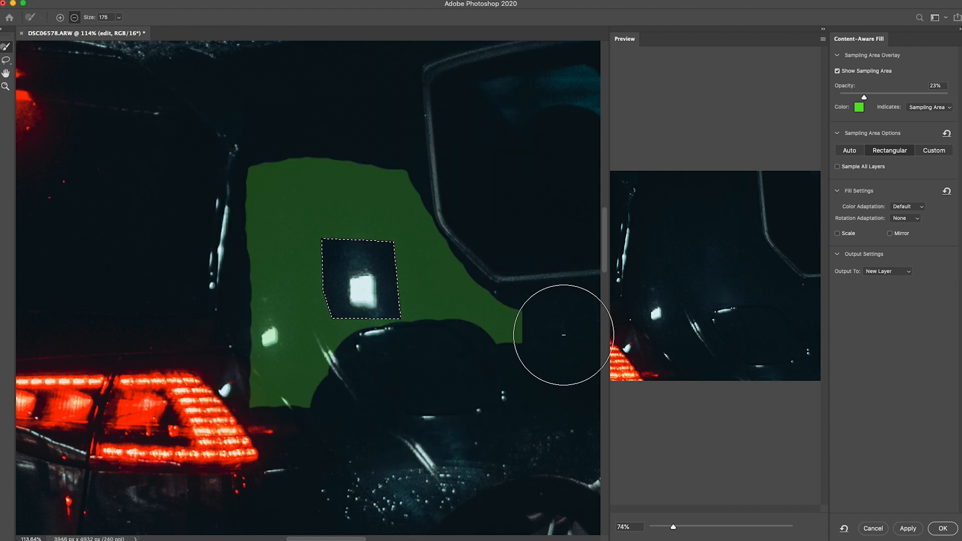
mouse_move(724, 260)
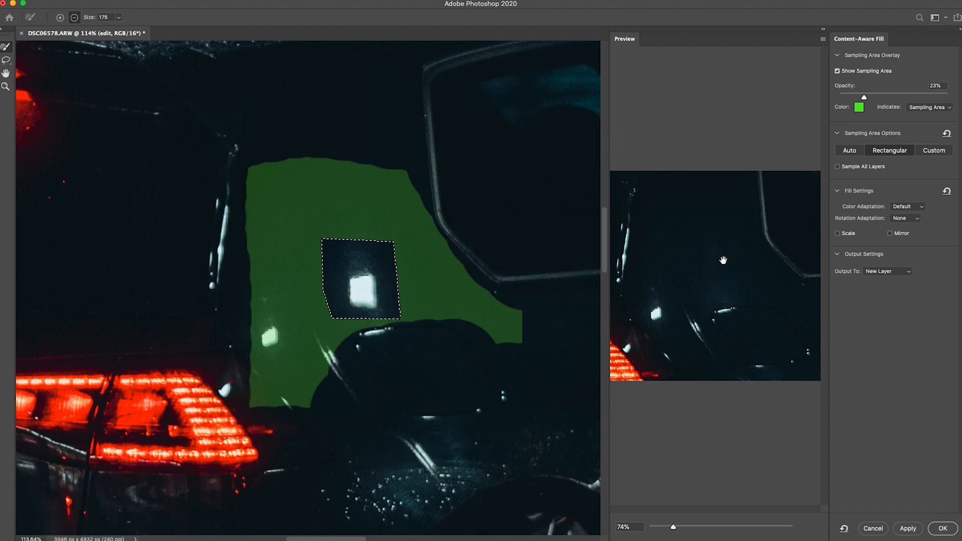
Set Color Adaptation to None, output to a new 'edit copy' layer, and apply the fill
click(906, 206)
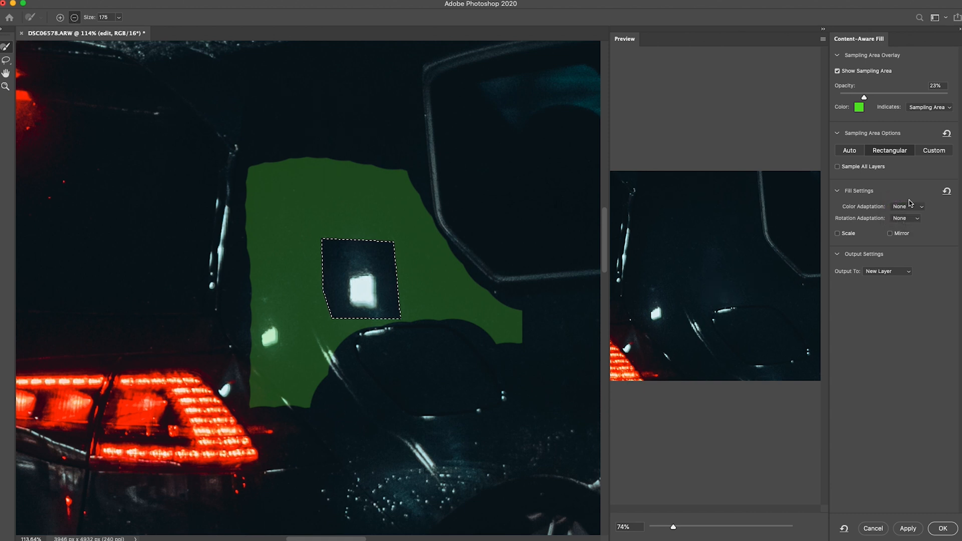
click(887, 272)
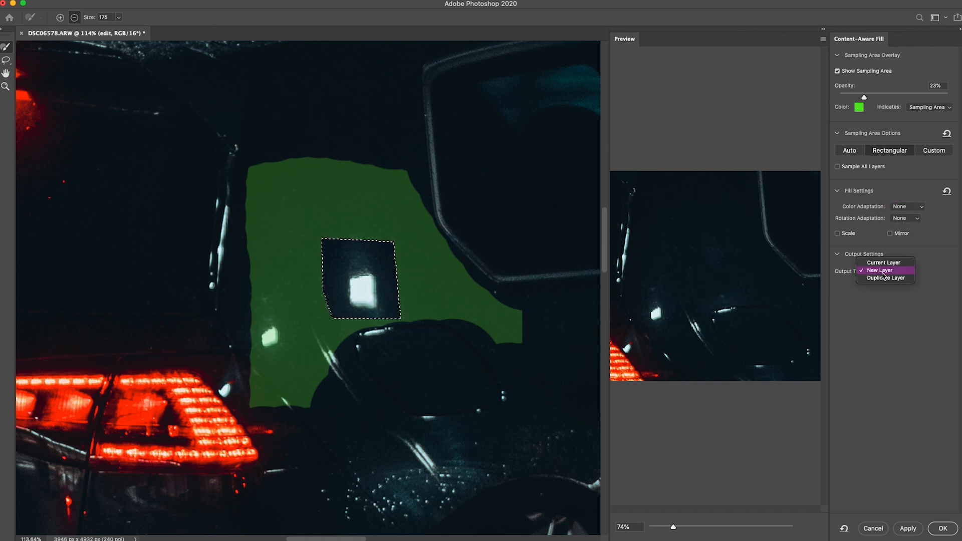
mouse_move(884, 262)
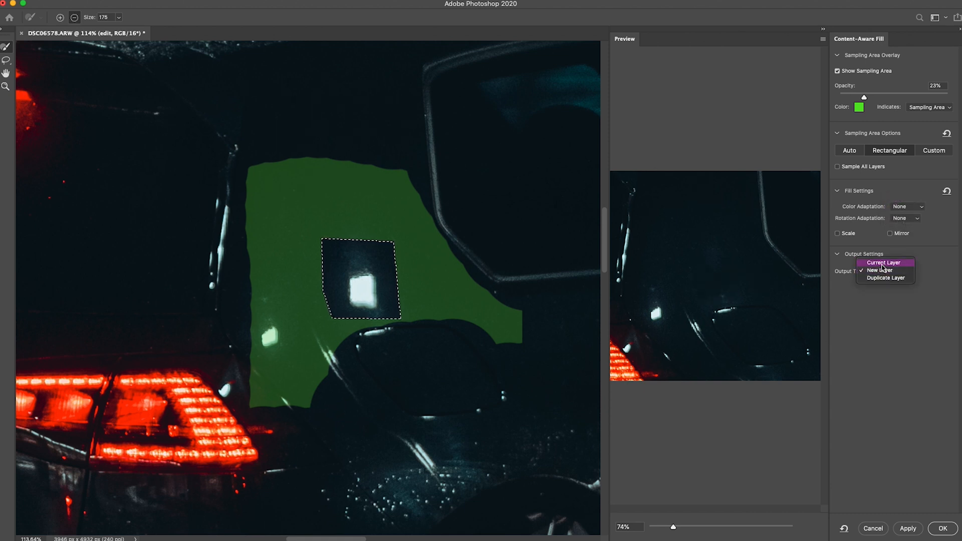
click(880, 271)
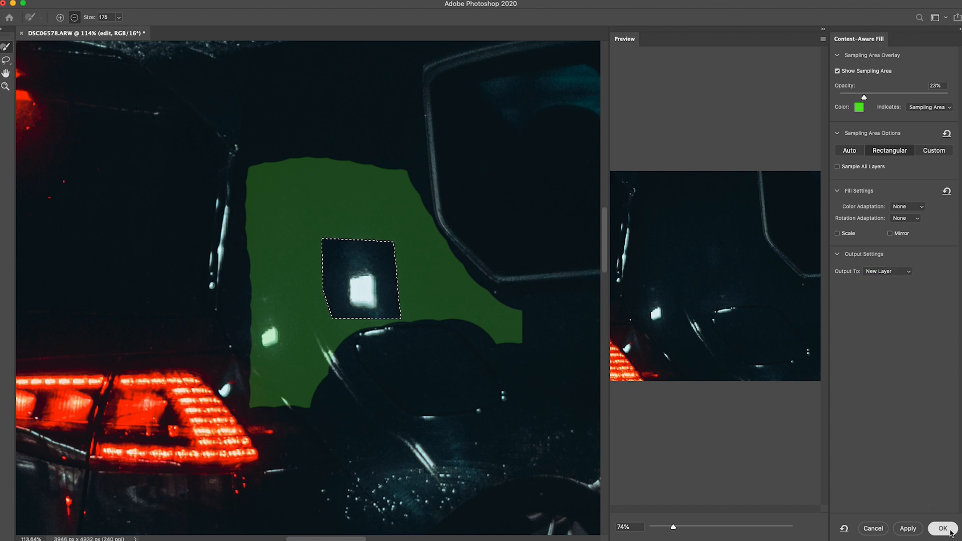
click(944, 528)
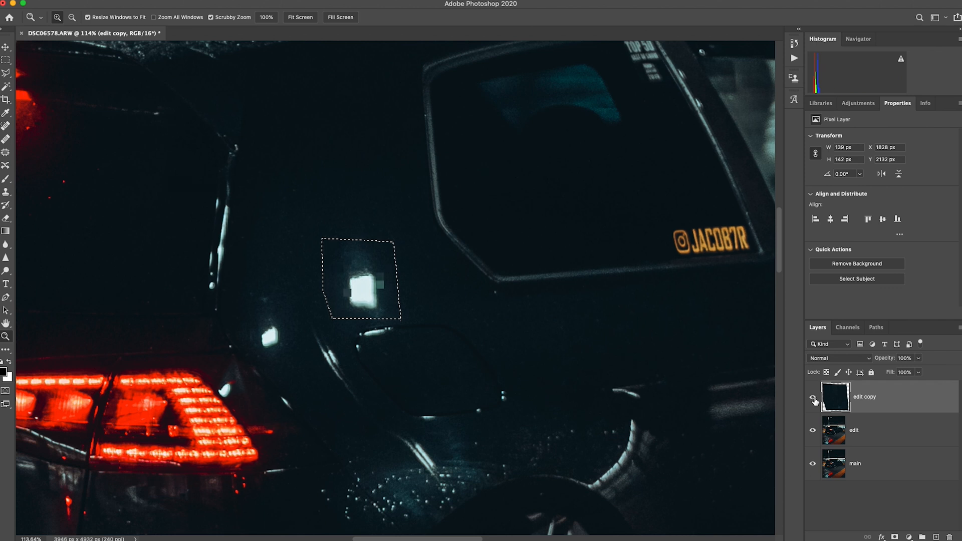